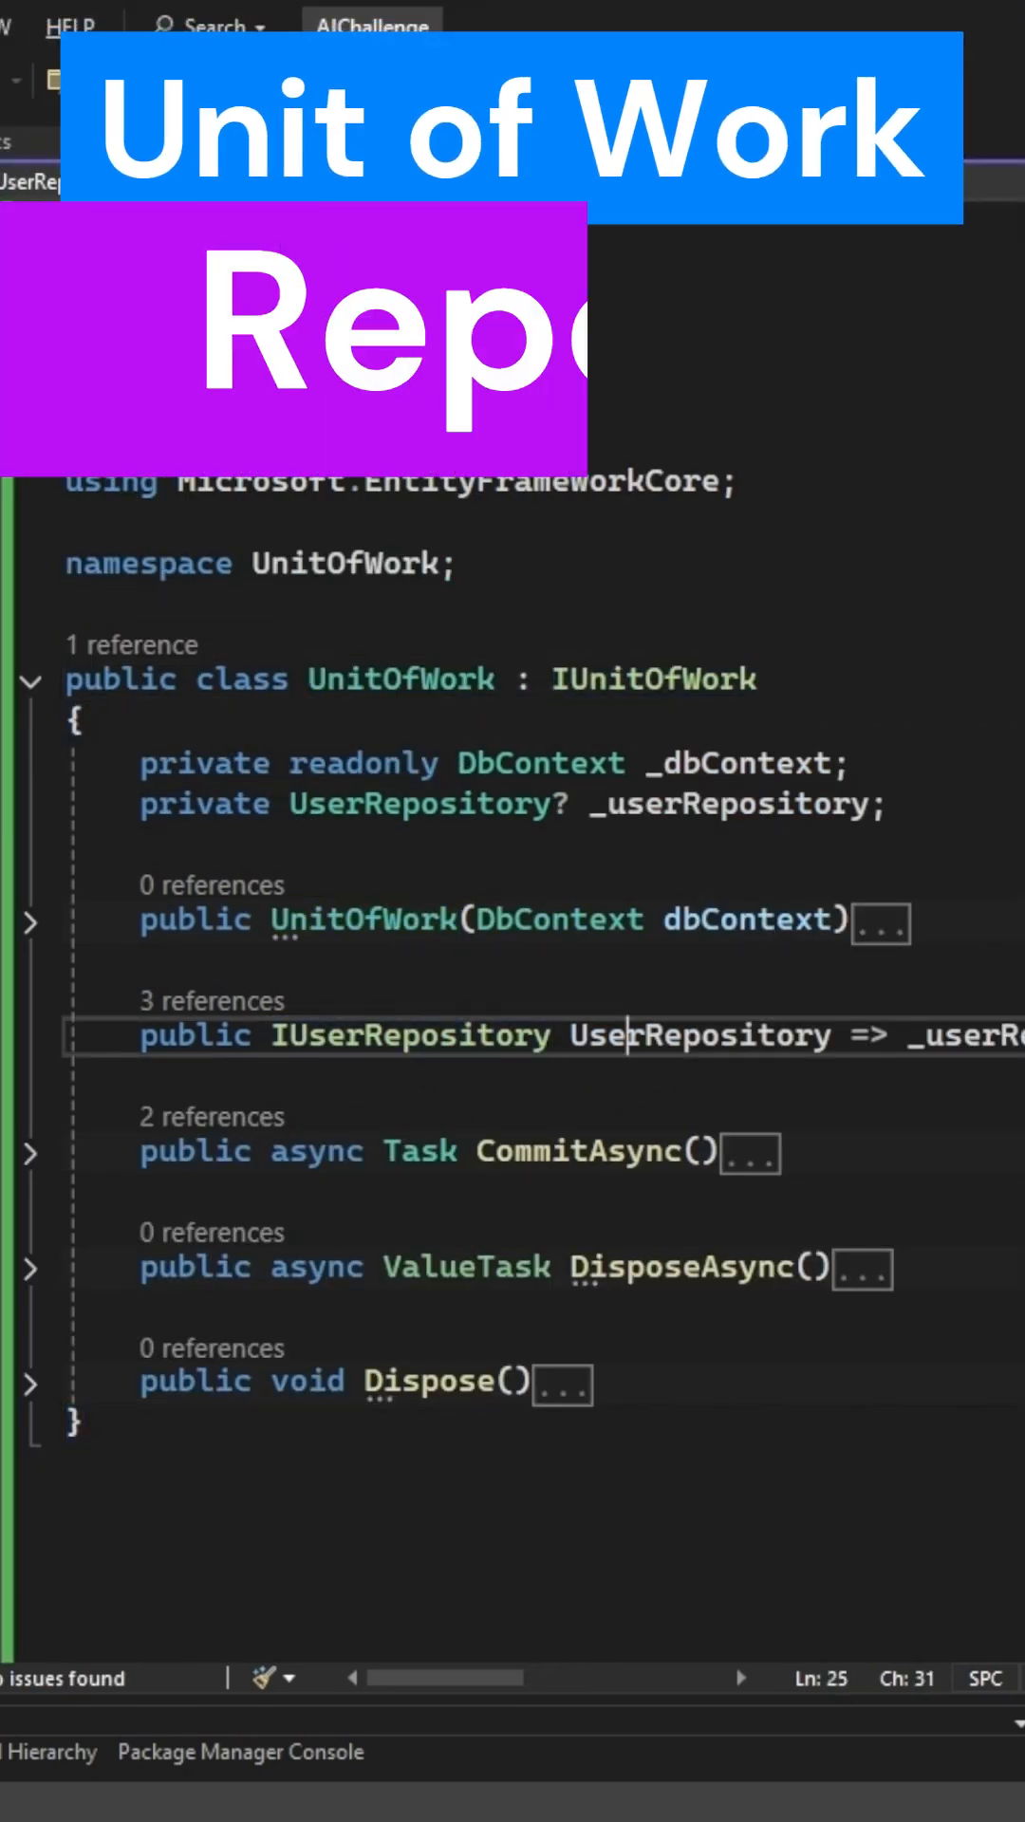
{"action": "double_click", "coordinate": [699, 1036]}
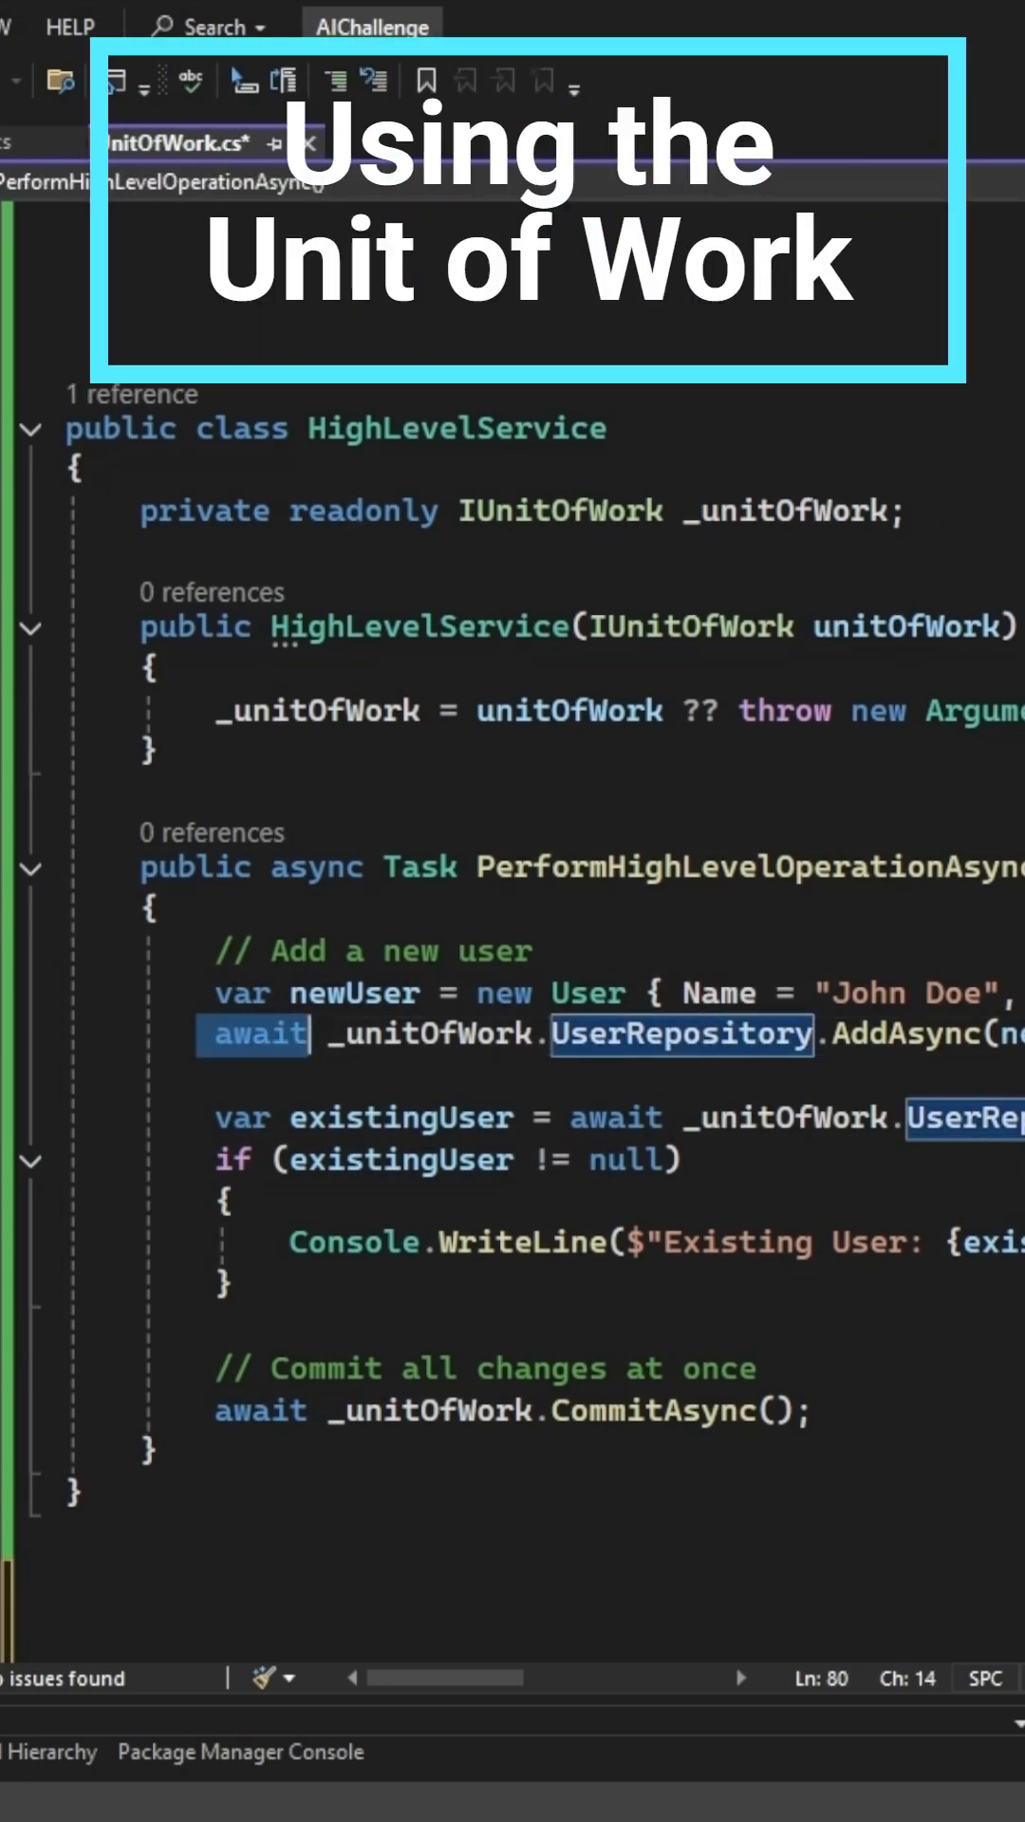
{"action": "scroll", "scroll_direction": "right", "scroll_amount": 3}
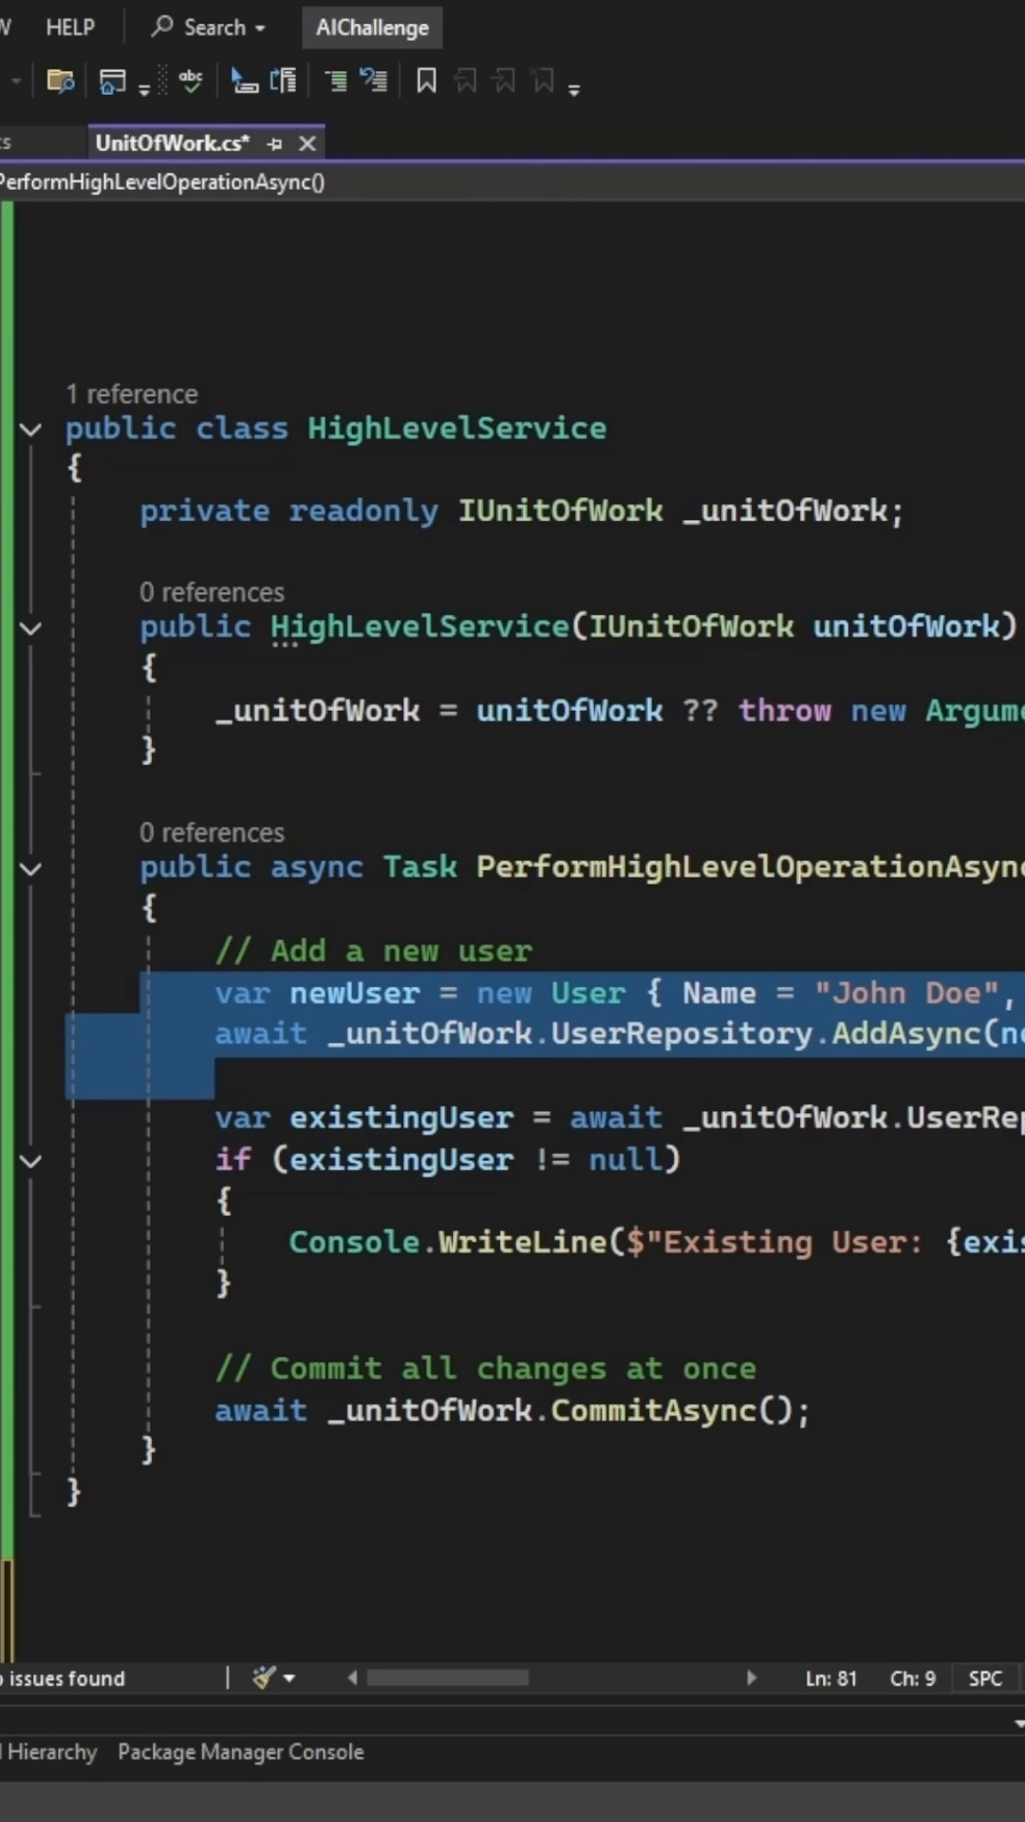
{"action": "left_click", "coordinate": [224, 1205]}
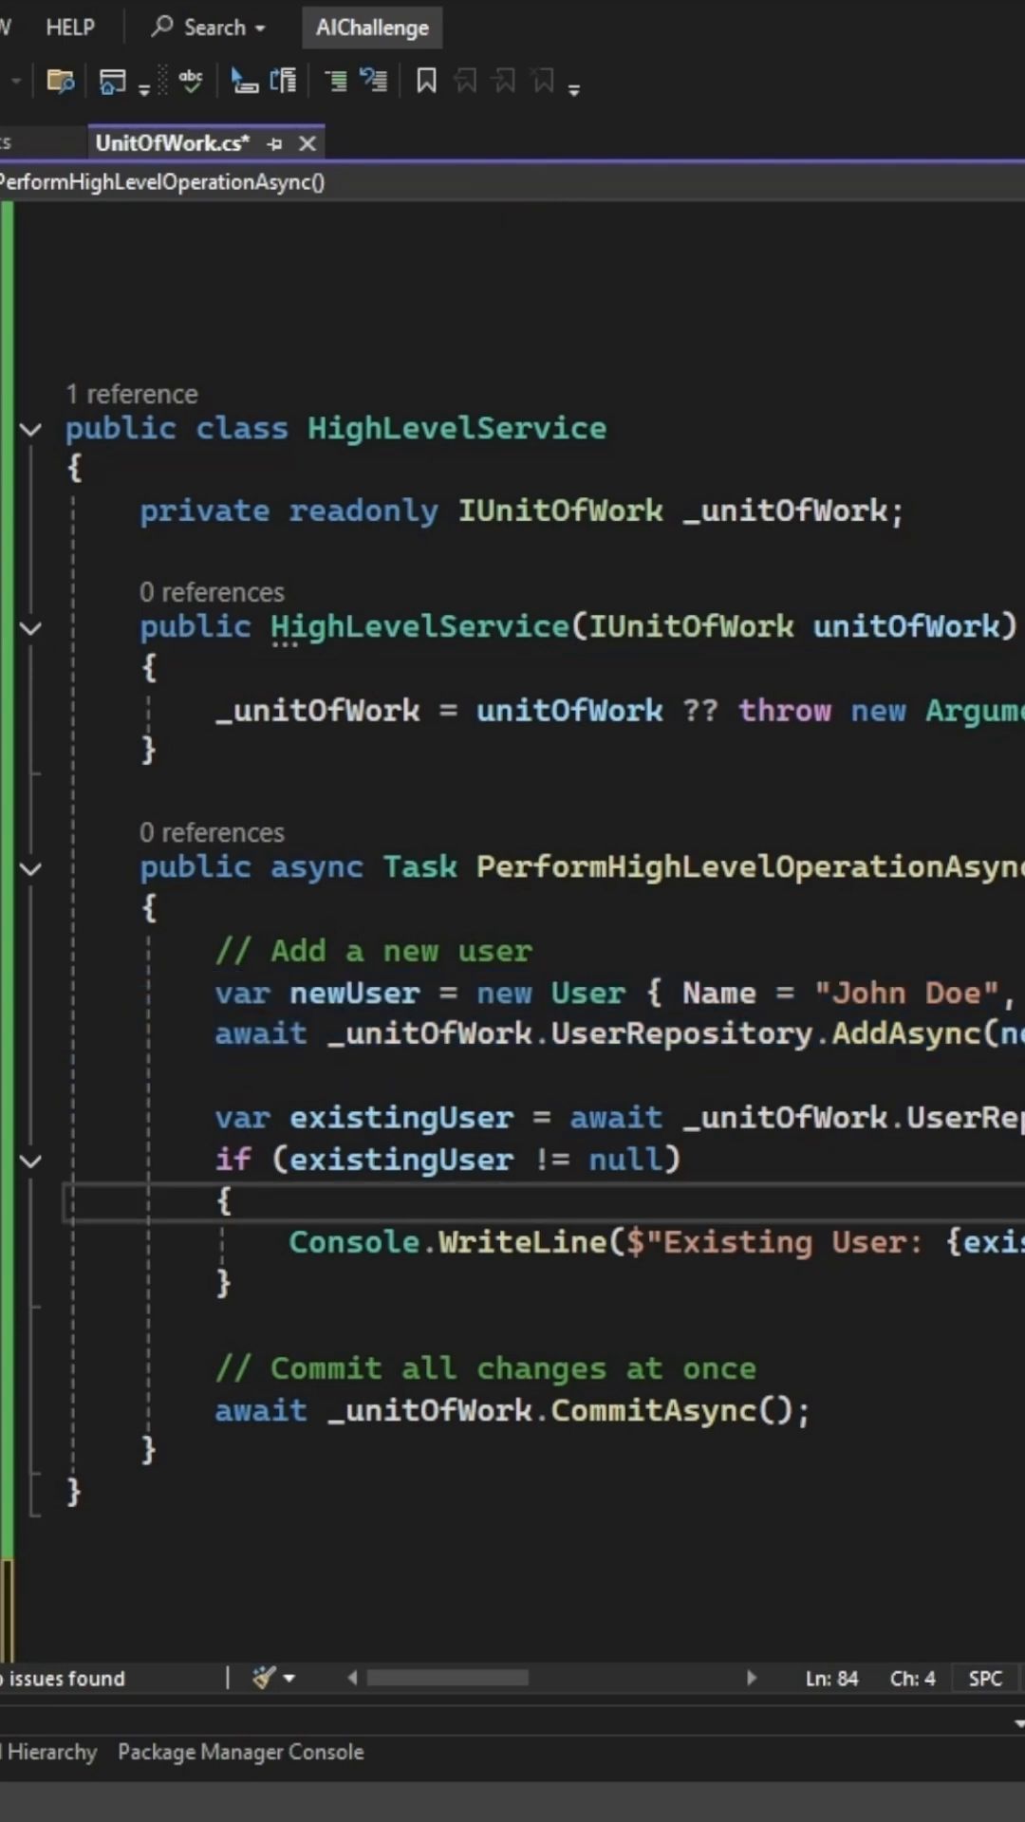